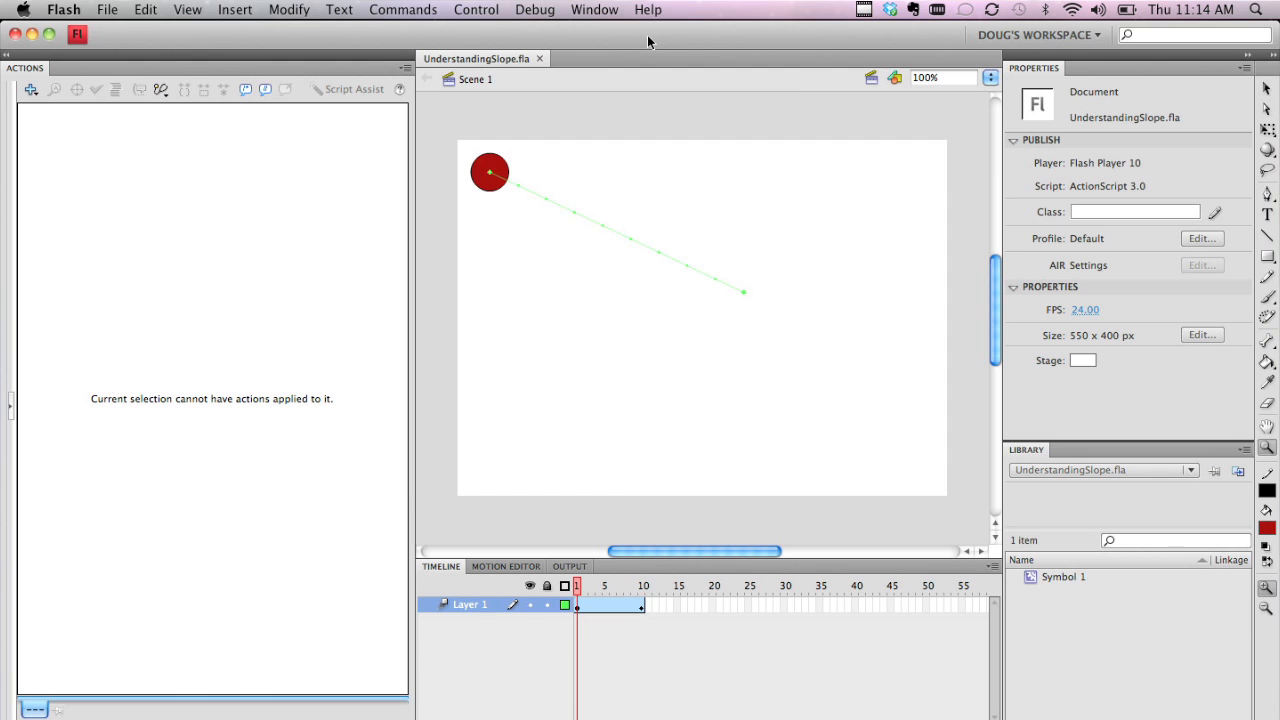
pyautogui.moveTo(589, 111)
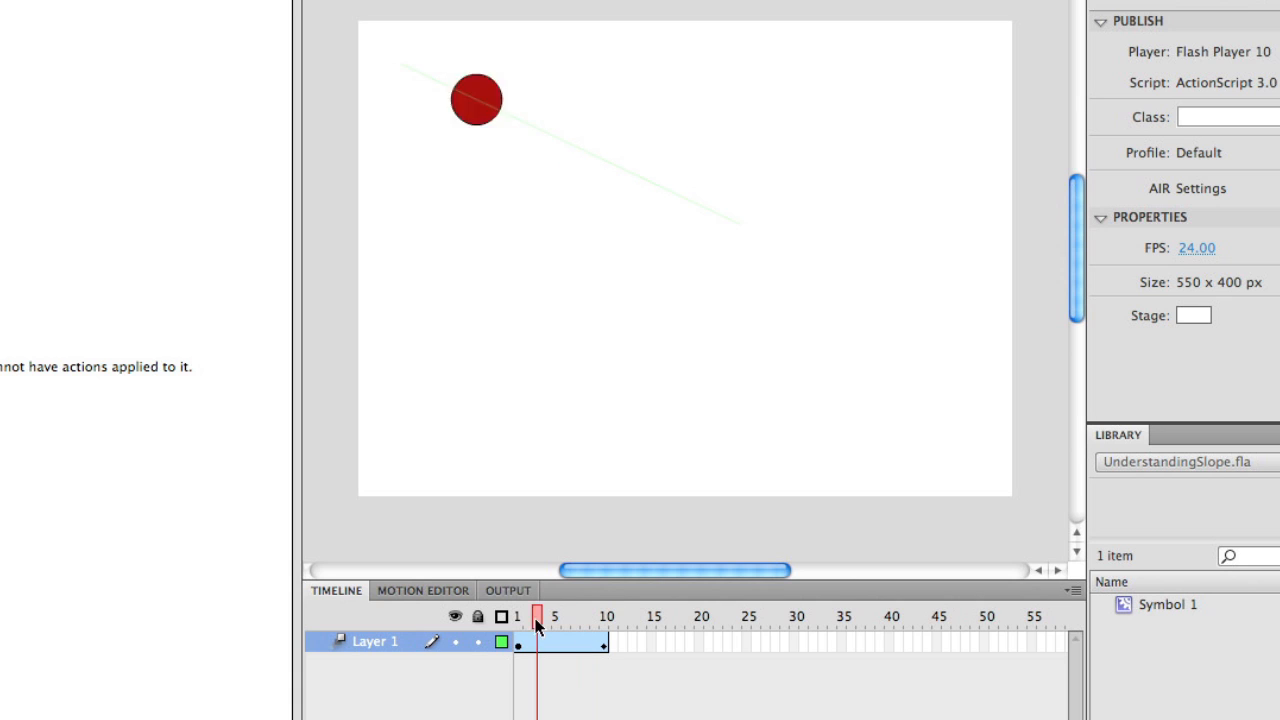
# Return the playhead to frame 1 so the red circle sits at the path's start.
pyautogui.click(516, 621)
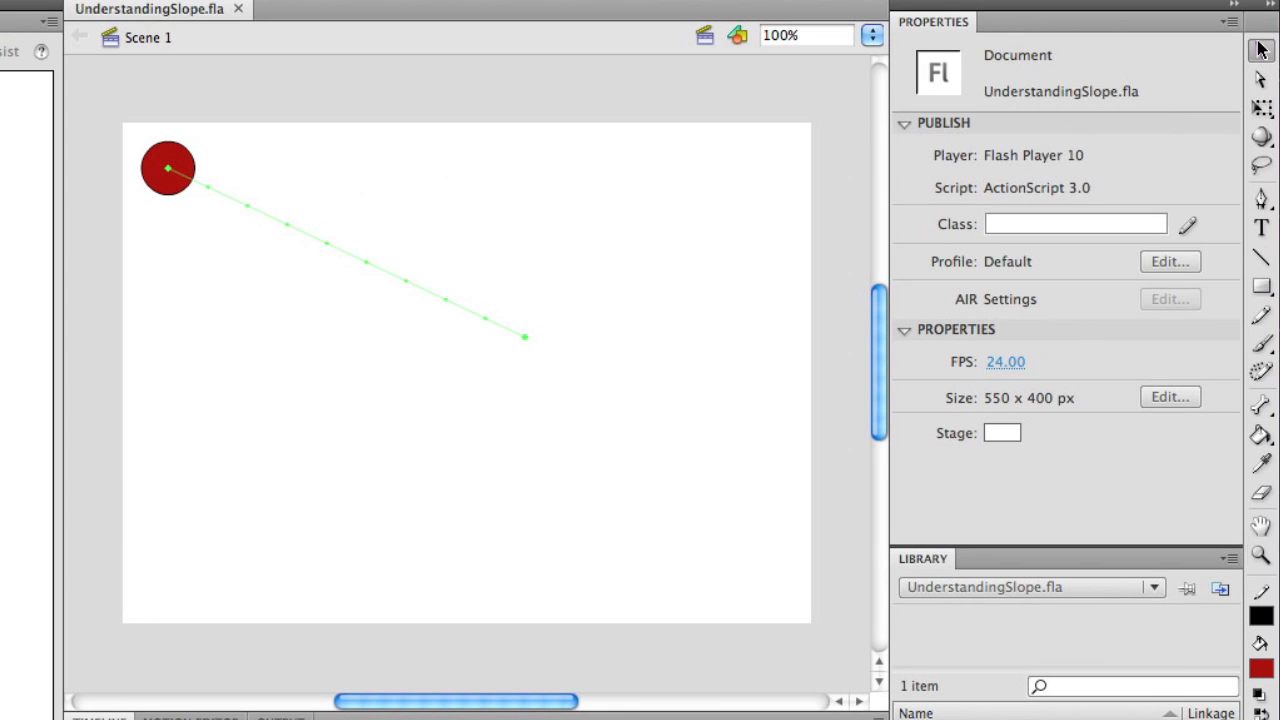
# Select the red circle to read its position, X 15 and Y 15, in Properties.
pyautogui.click(168, 168)
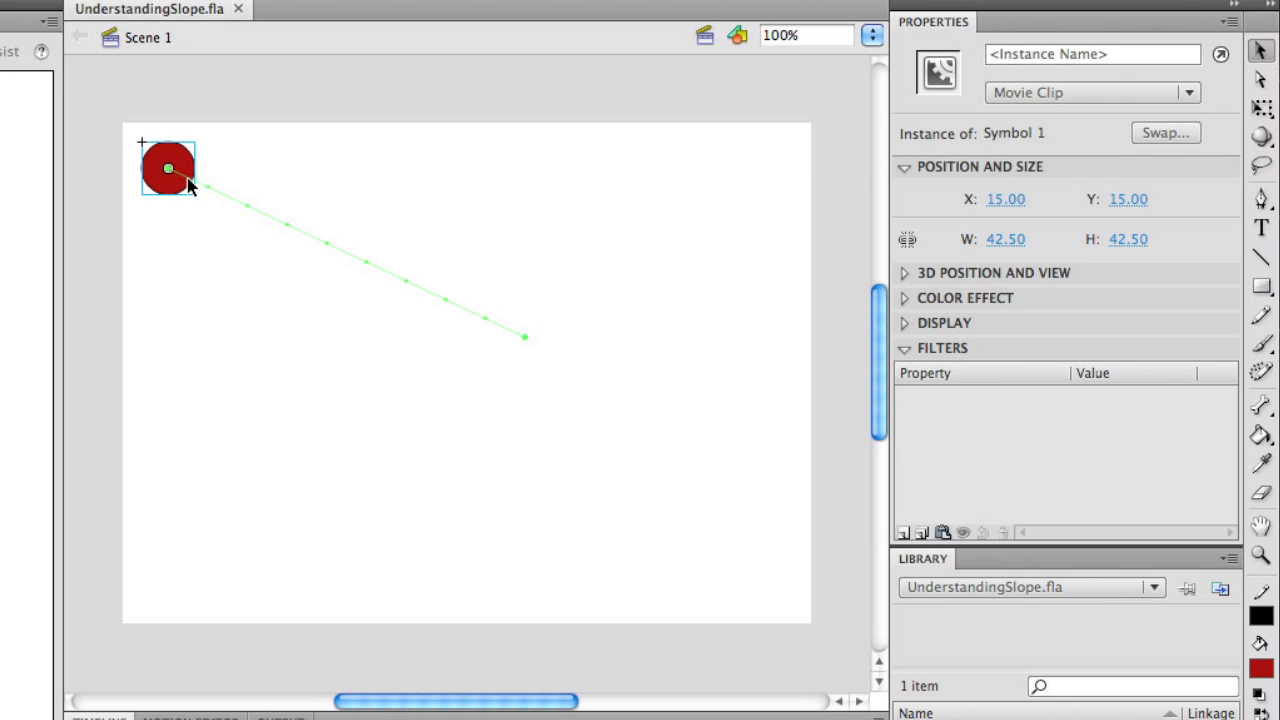
pyautogui.moveTo(638, 251)
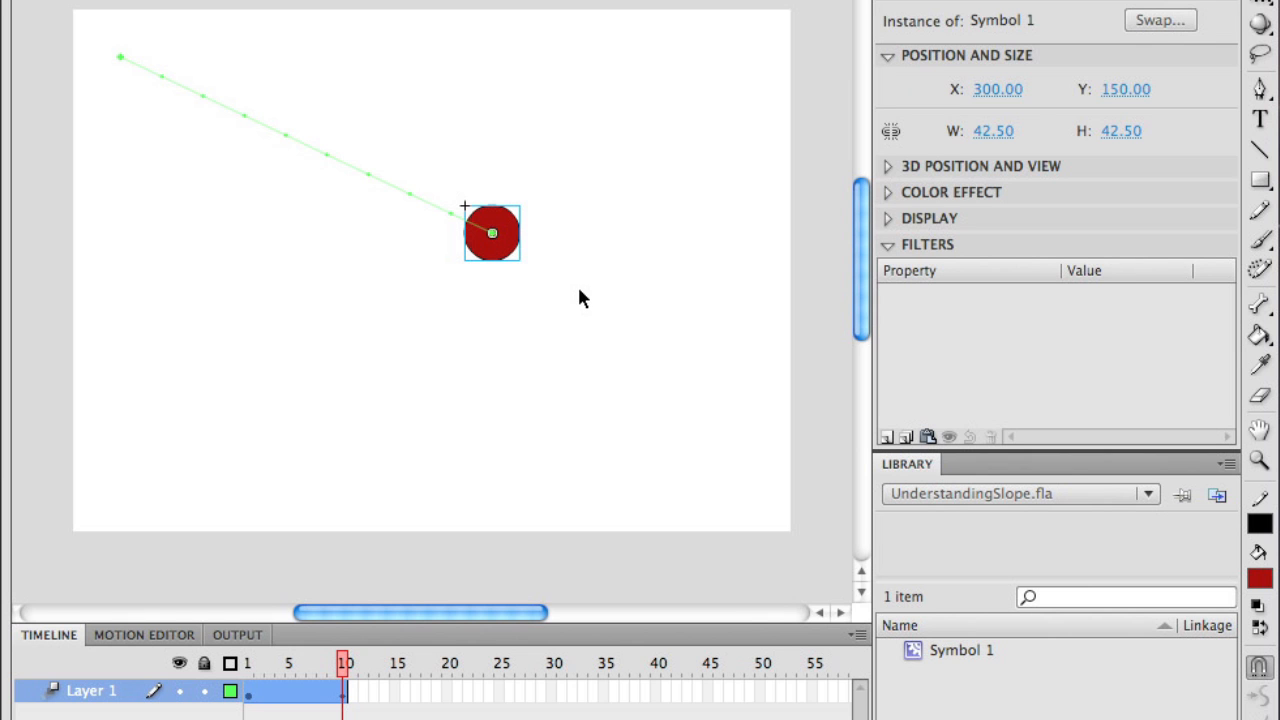
pyautogui.moveTo(594, 298)
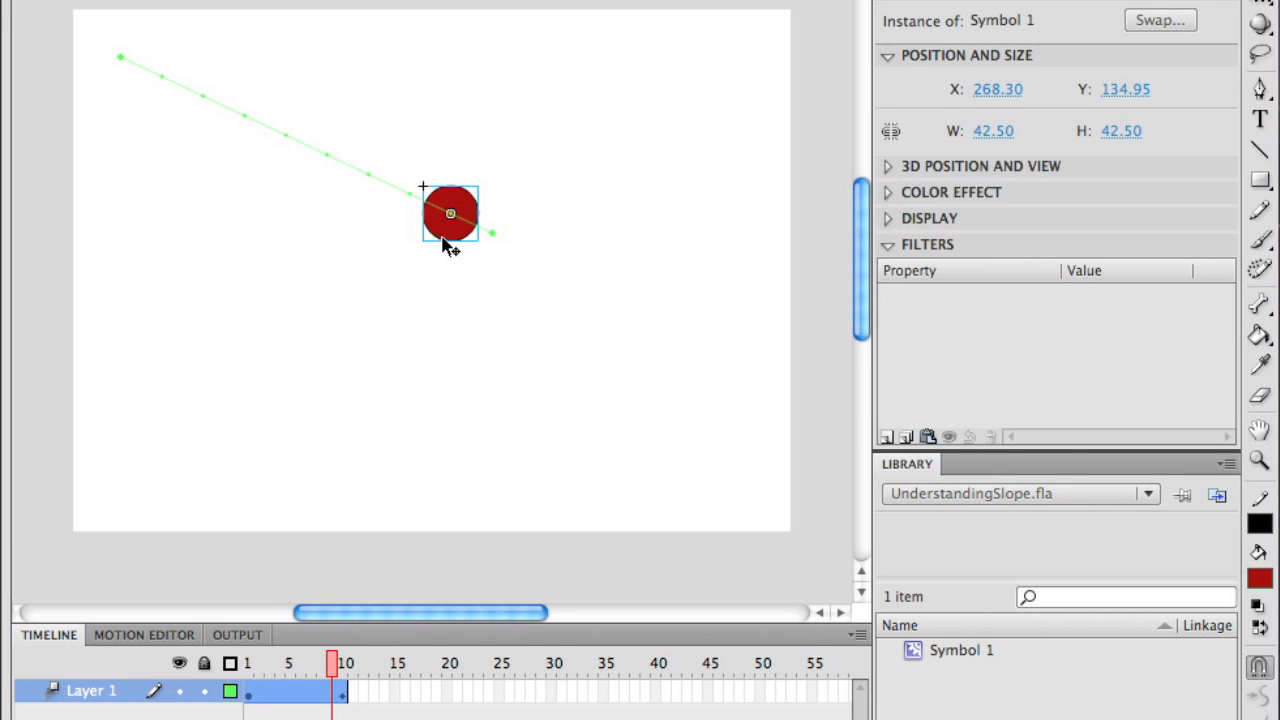
pyautogui.moveTo(453, 318)
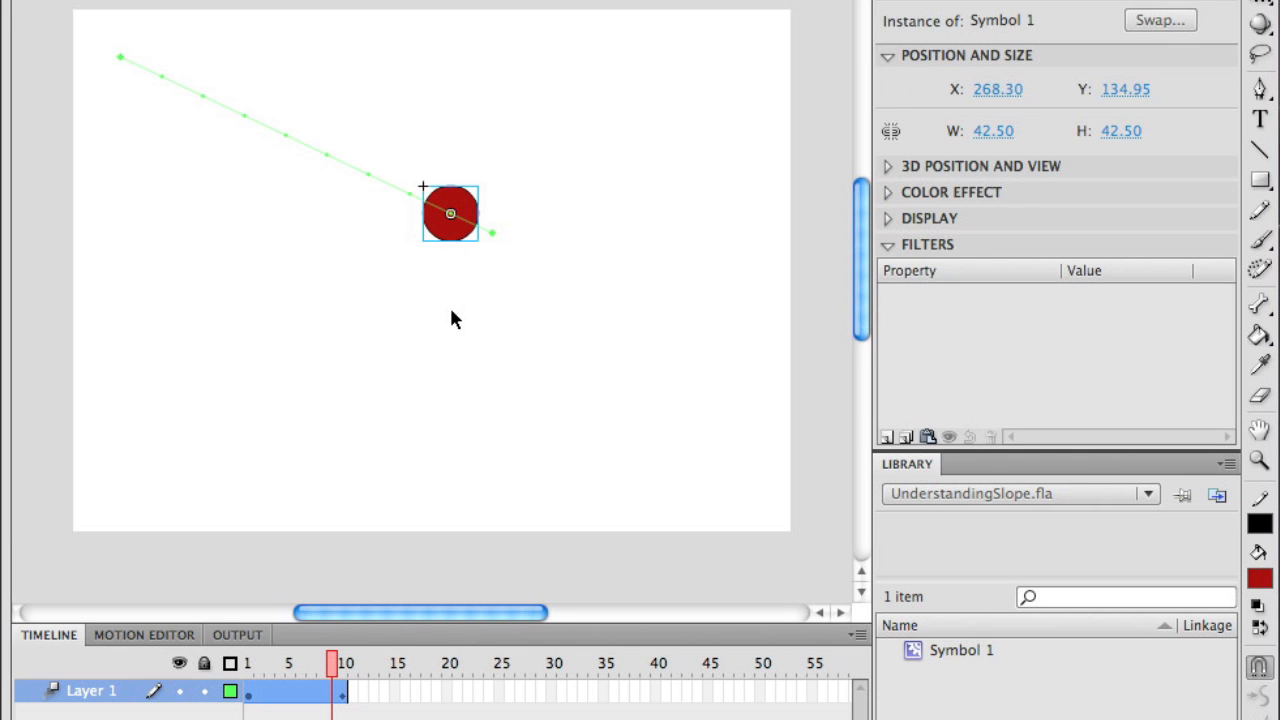